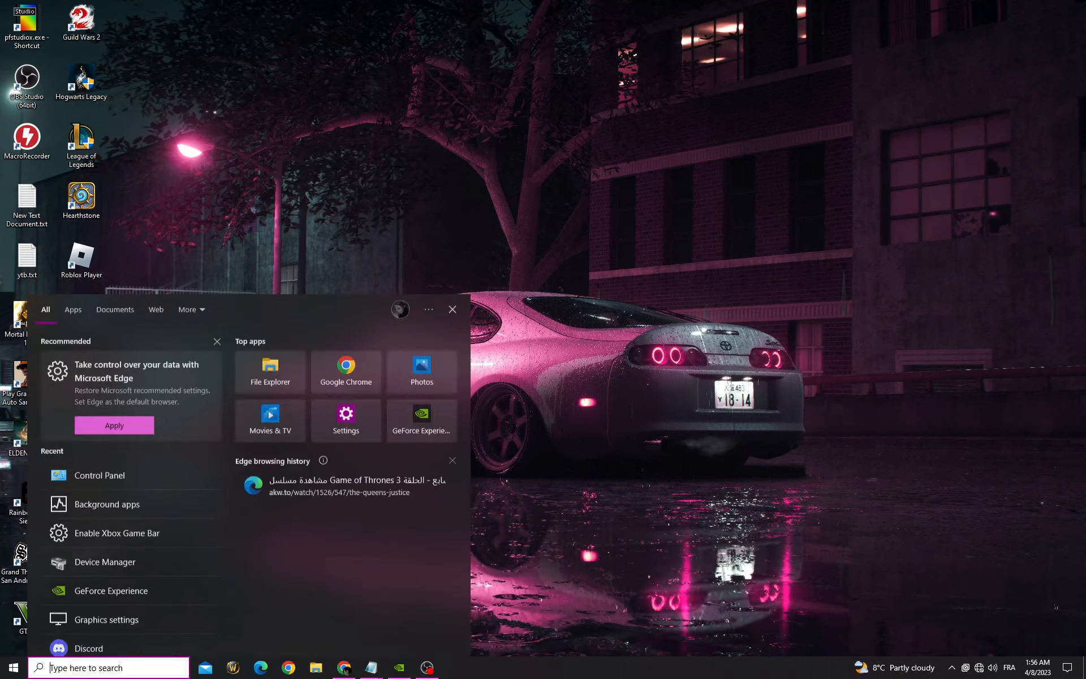
# Launch Device Manager from the Recent list in Start search.
pyautogui.click(105, 562)
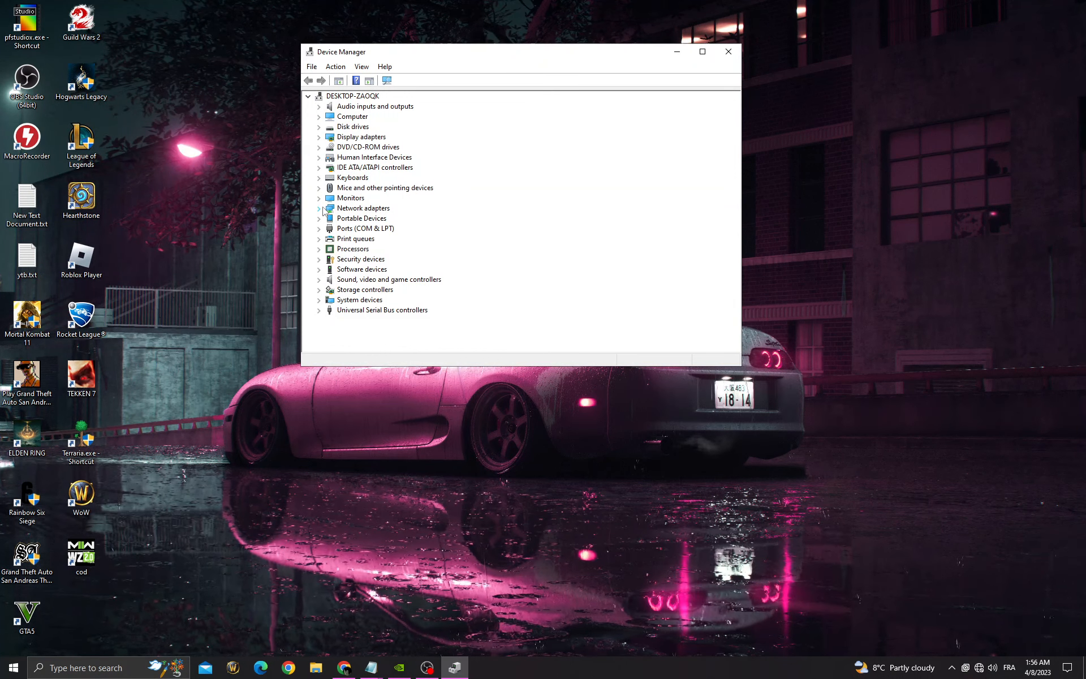
# Auto-search for an updated Intel(R) Ethernet Connection I217-LM driver, then reopen Start search.
pyautogui.click(319, 207)
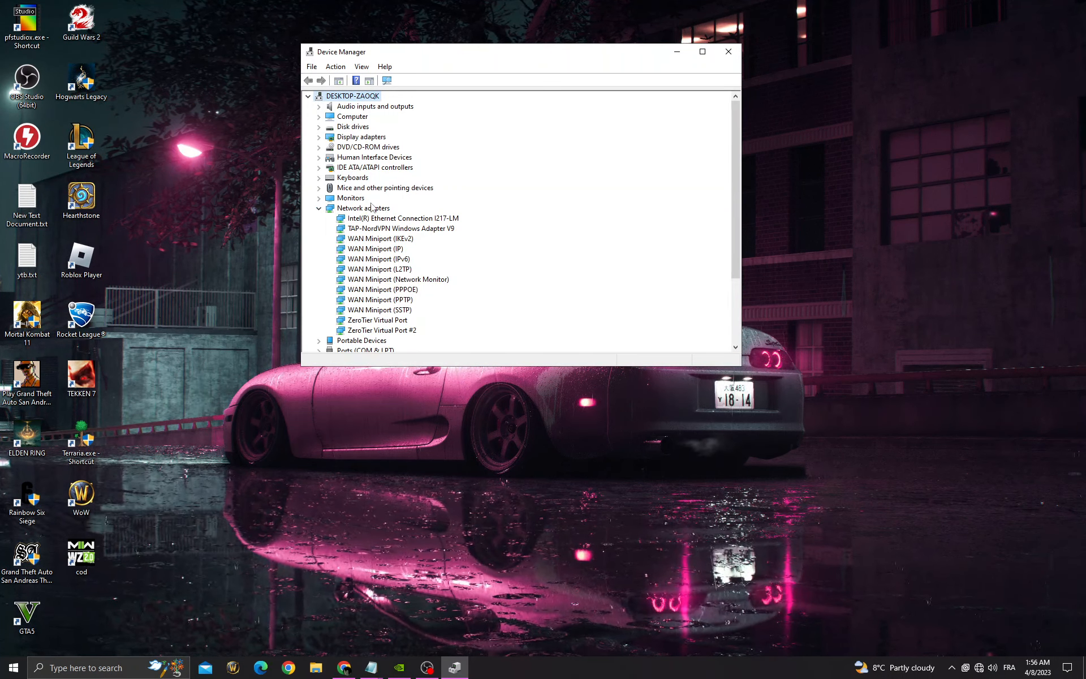
pyautogui.rightClick(402, 217)
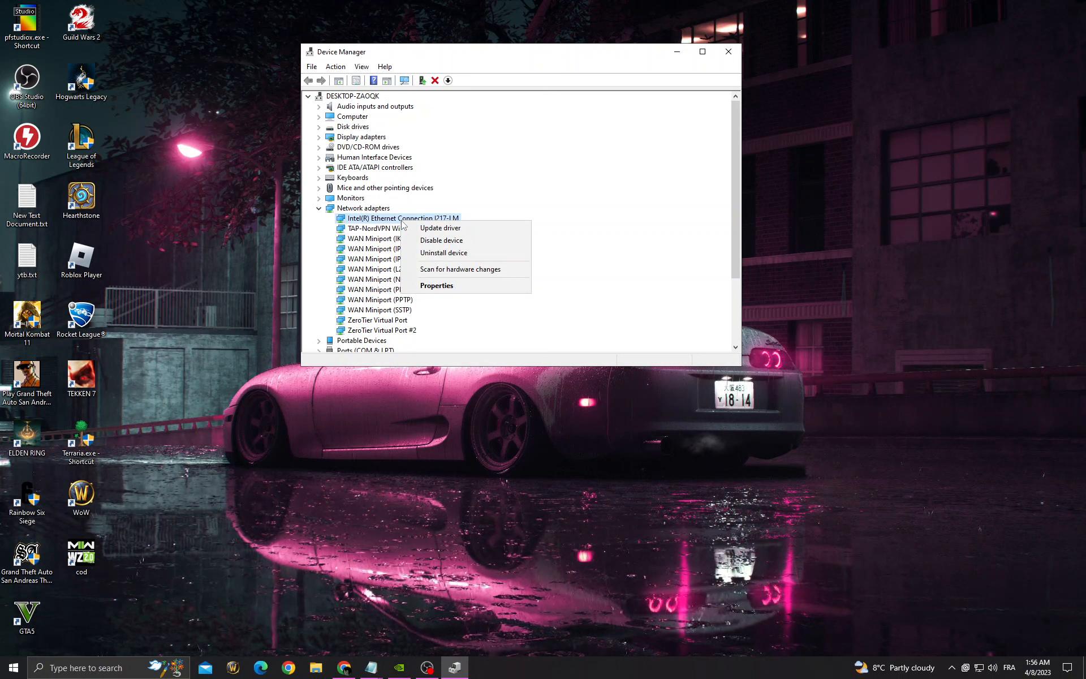
pyautogui.click(439, 228)
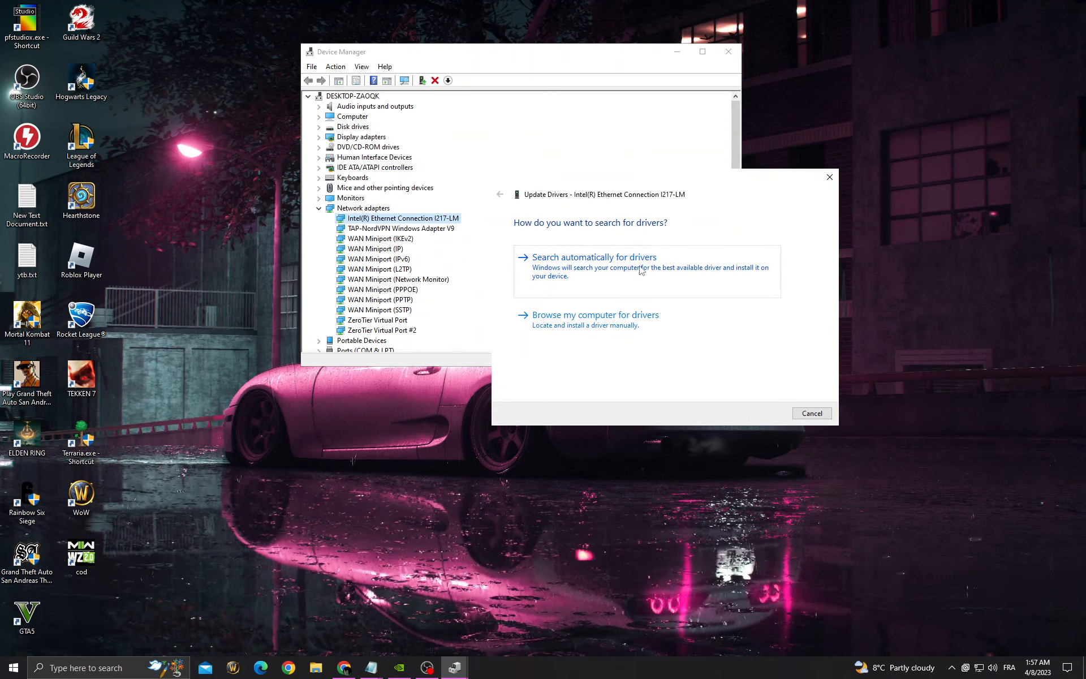
pyautogui.click(811, 413)
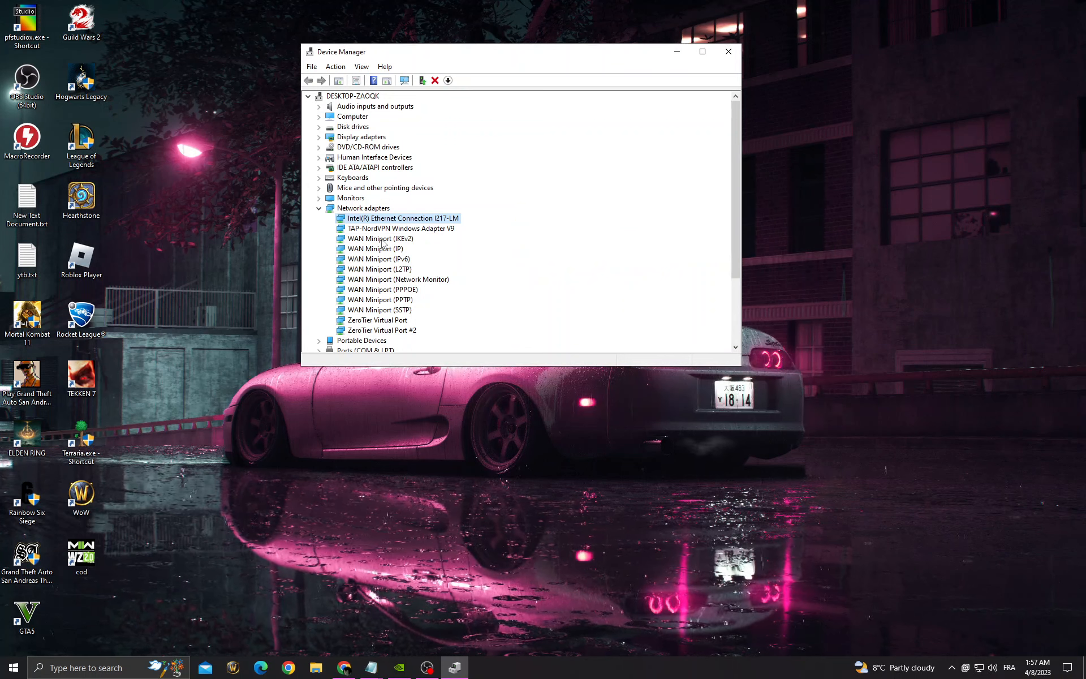
pyautogui.click(377, 249)
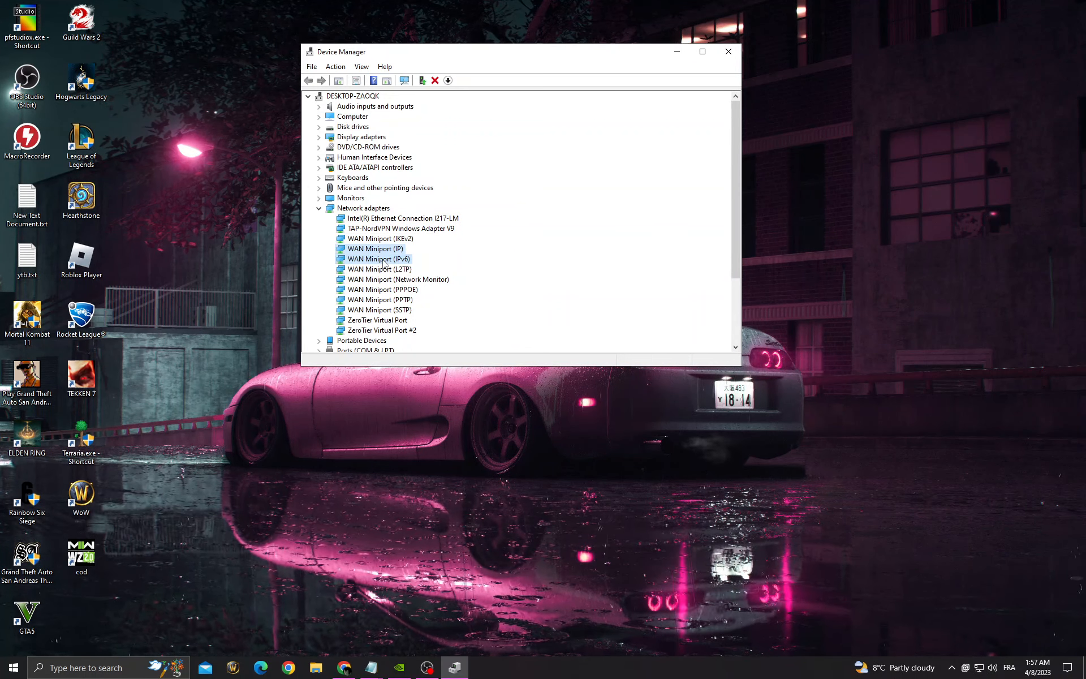
pyautogui.click(728, 52)
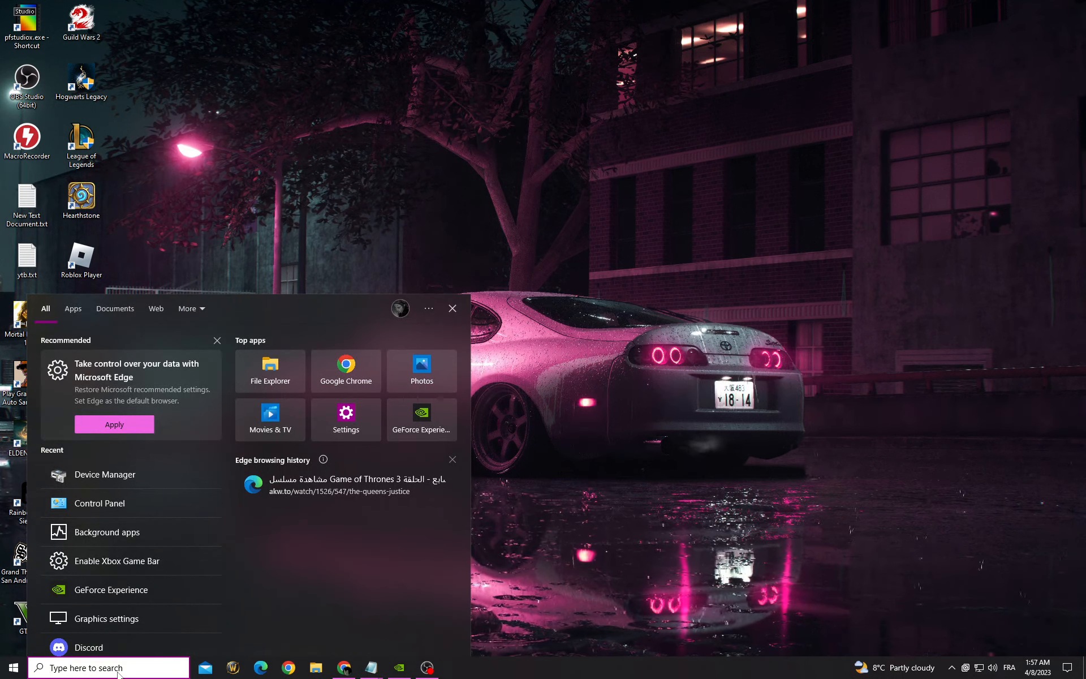
# Open the Ethernet connection's Properties through Control Panel's Network and Sharing Center.
pyautogui.click(99, 503)
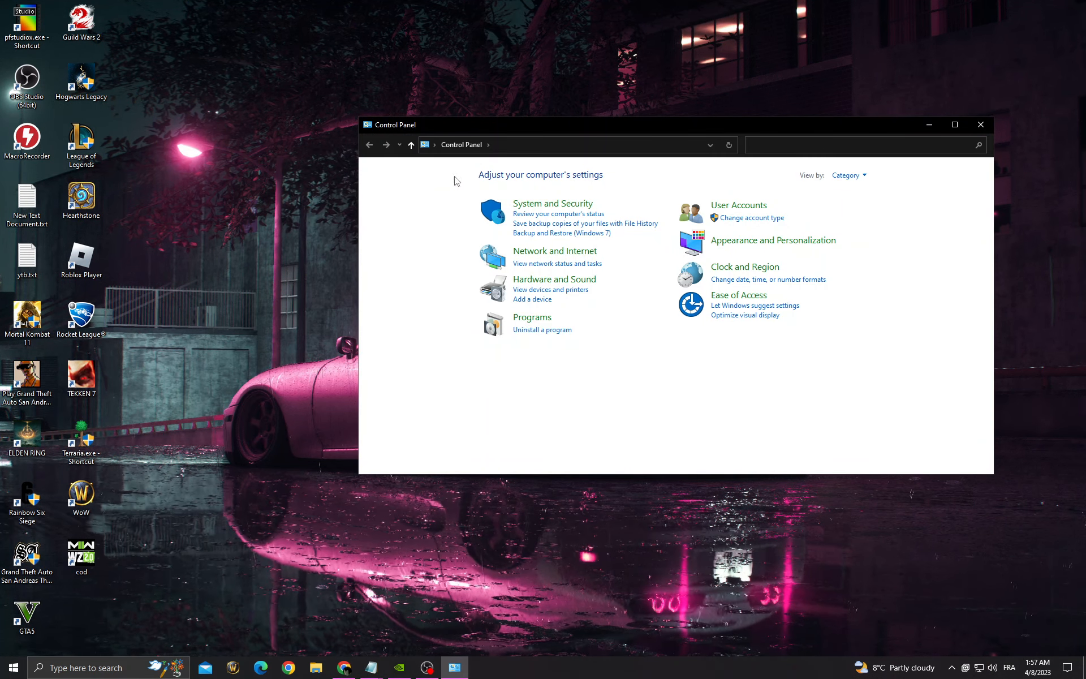
pyautogui.moveTo(561, 257)
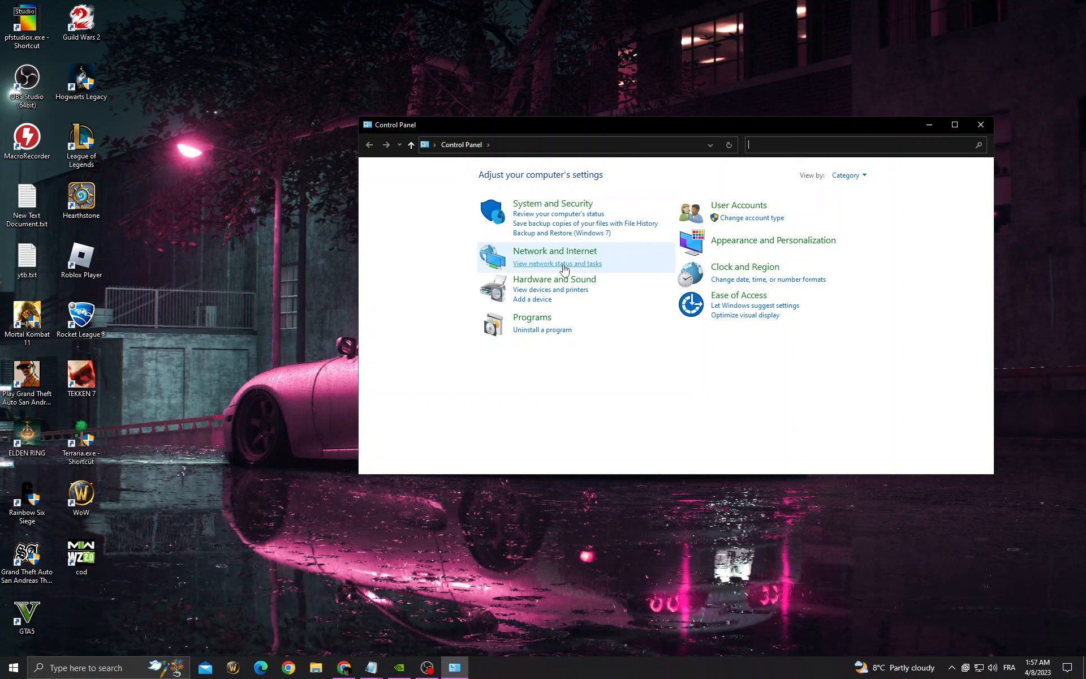
pyautogui.click(556, 263)
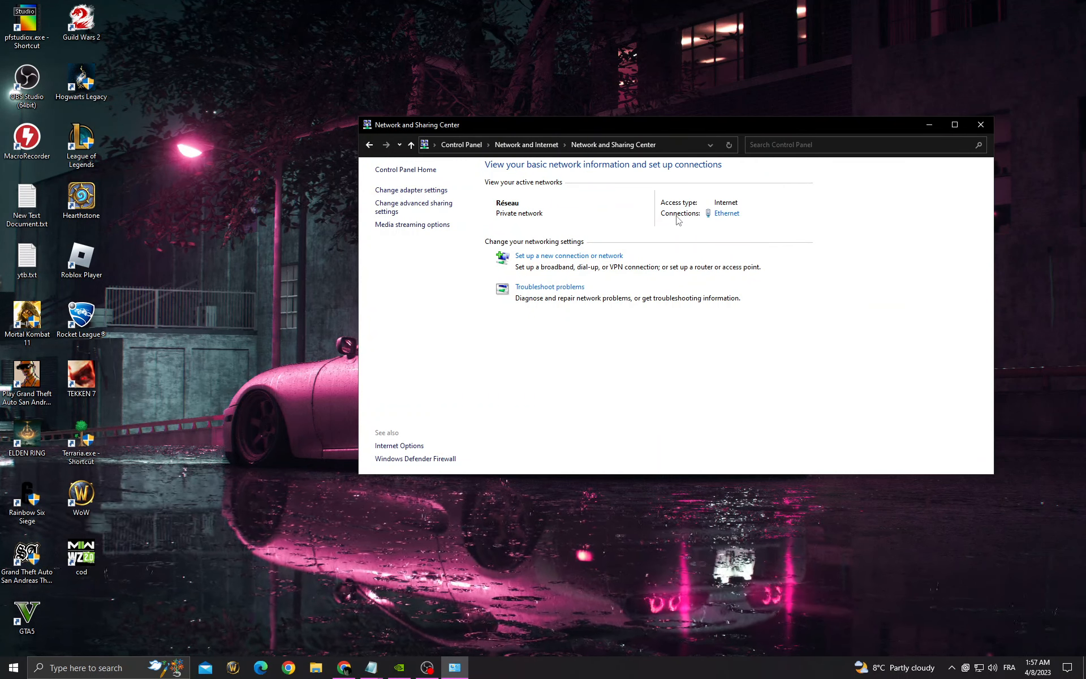
pyautogui.click(727, 213)
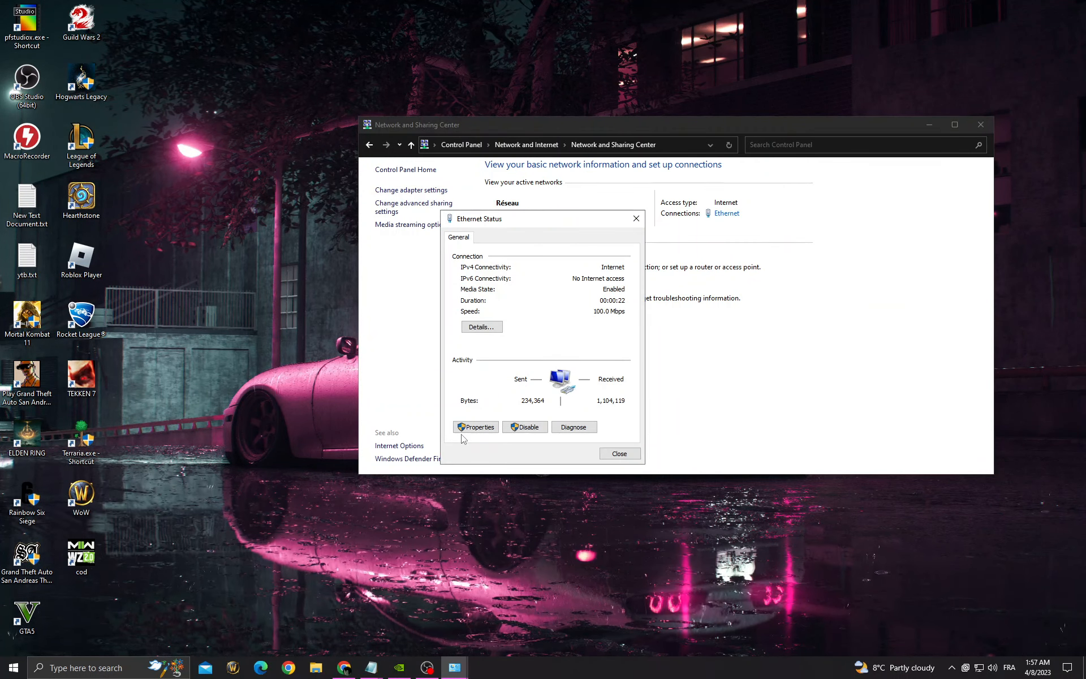
pyautogui.click(475, 426)
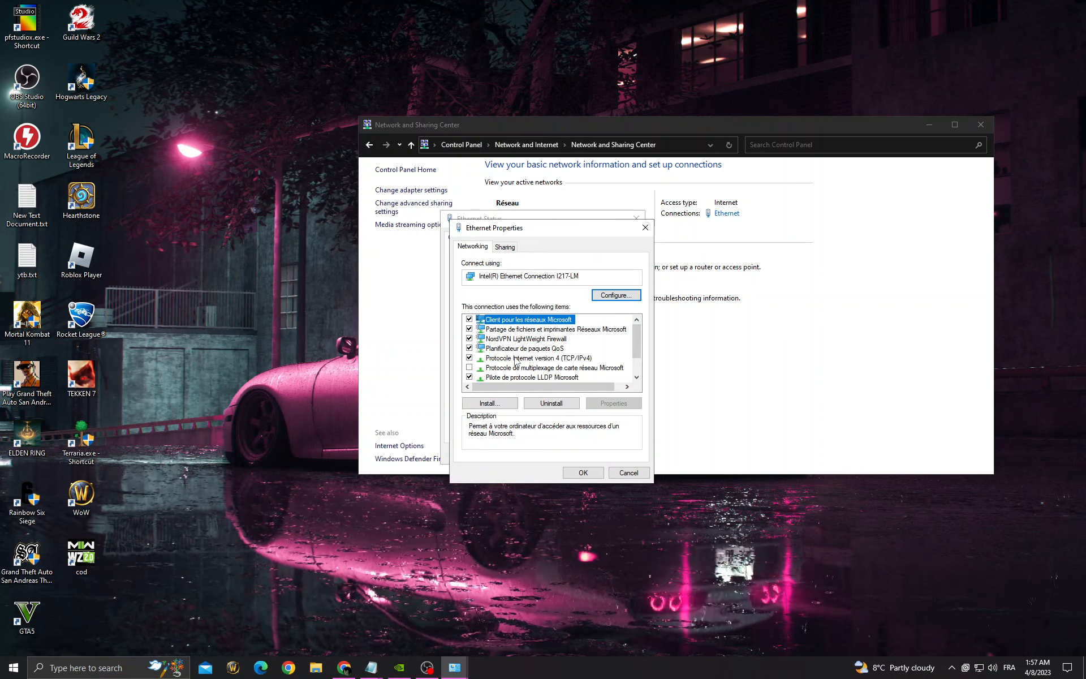
# Set the IPv4 DNS servers to 8.8.8.8 and 8.8.4.4 and save the properties.
pyautogui.click(612, 402)
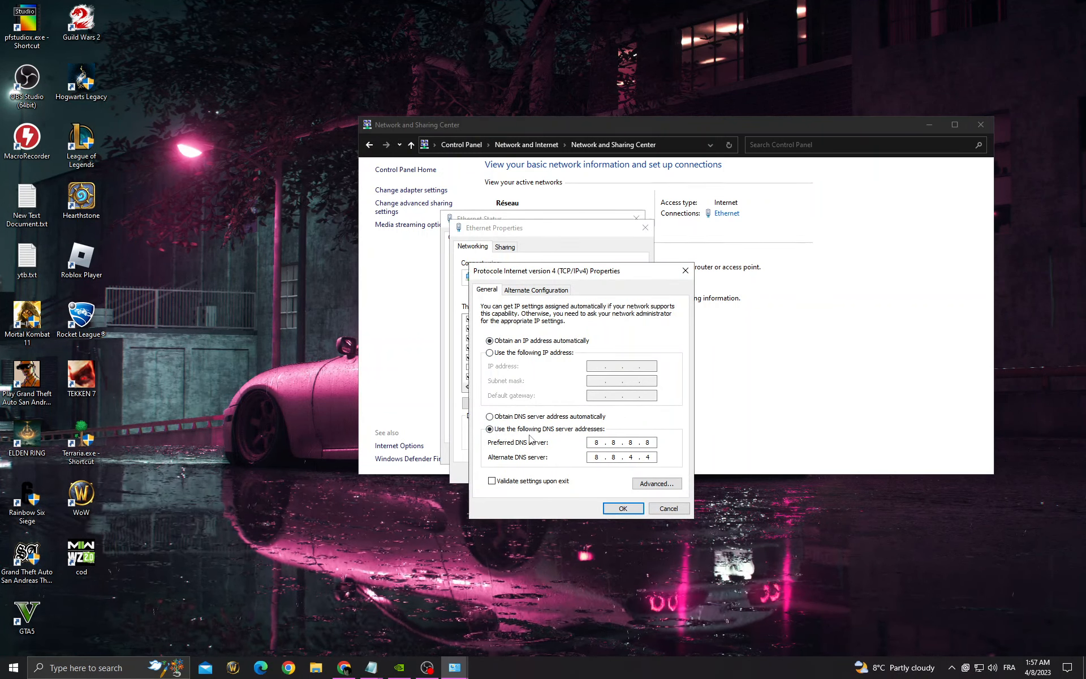
pyautogui.click(620, 442)
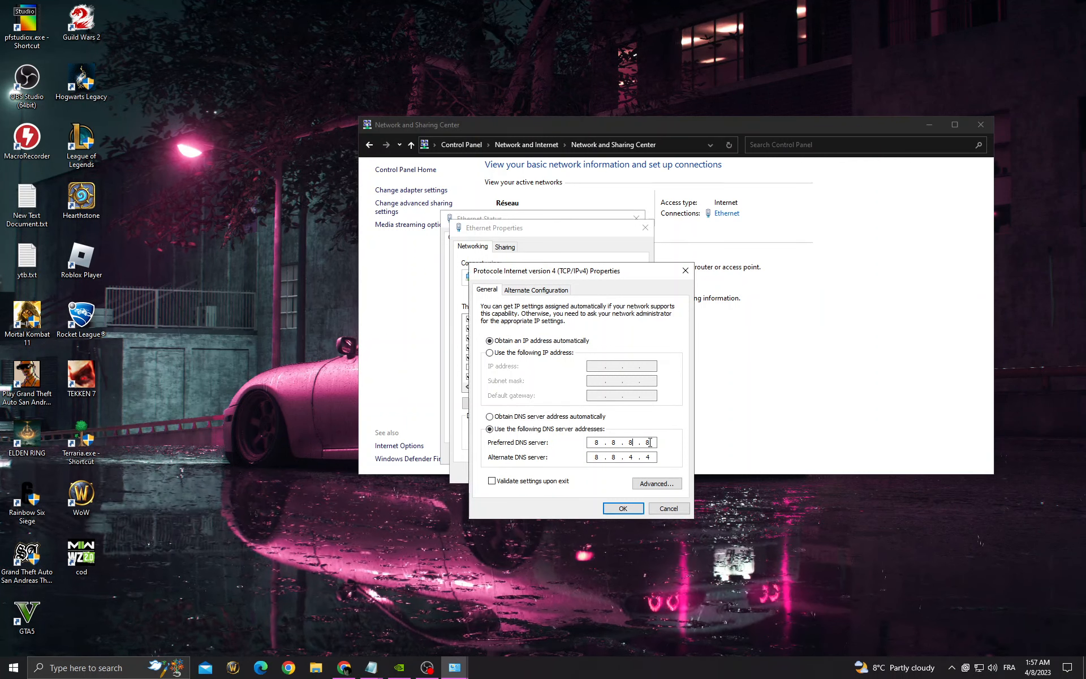
pyautogui.click(621, 508)
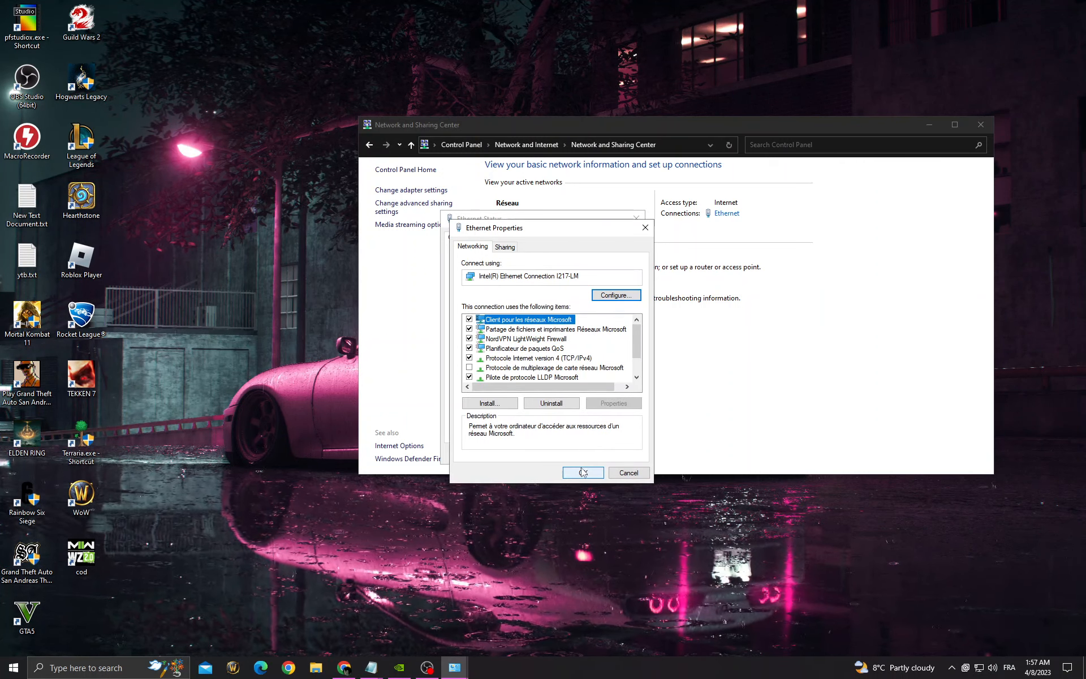
pyautogui.click(582, 473)
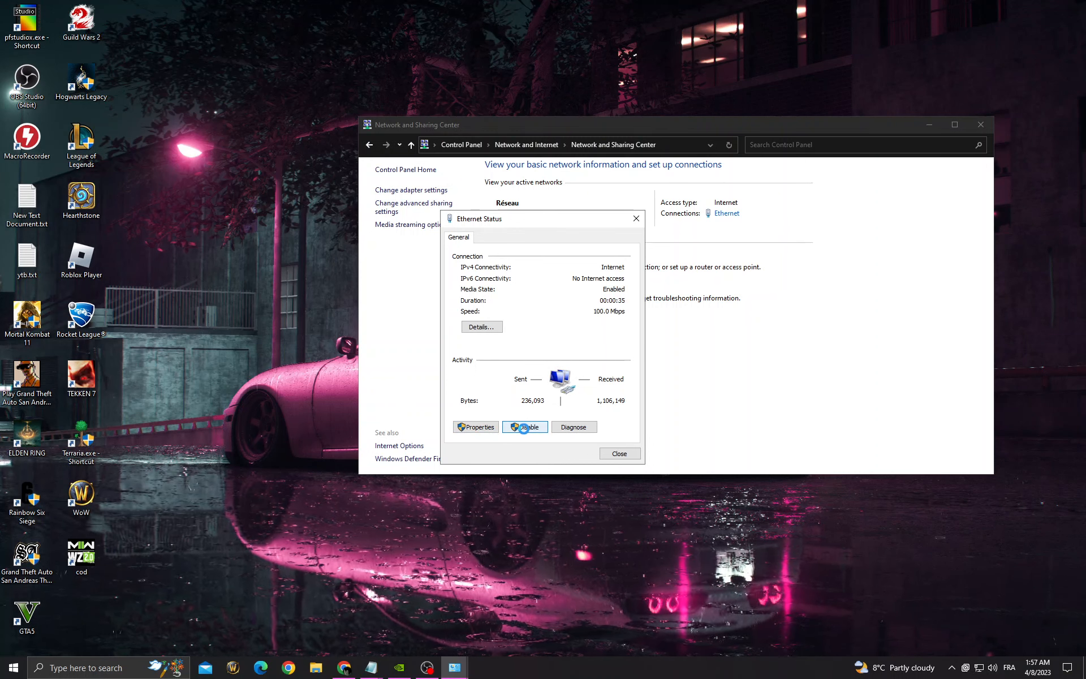
# Disable the Ethernet connection, then re-enable it from Network Connections.
pyautogui.click(524, 427)
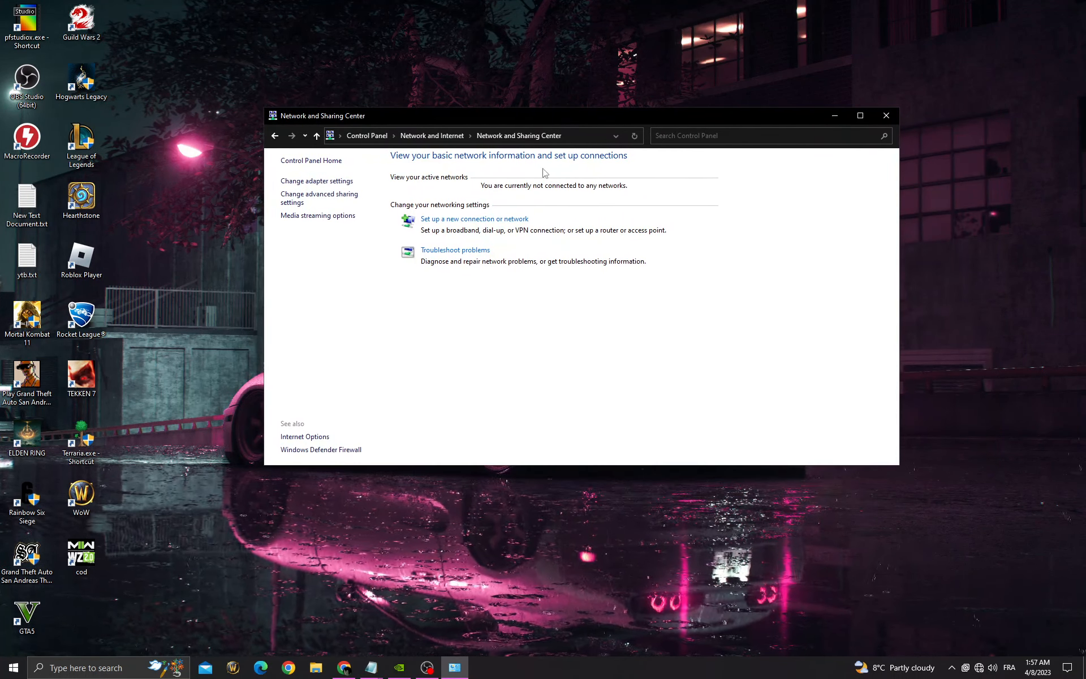
pyautogui.click(317, 181)
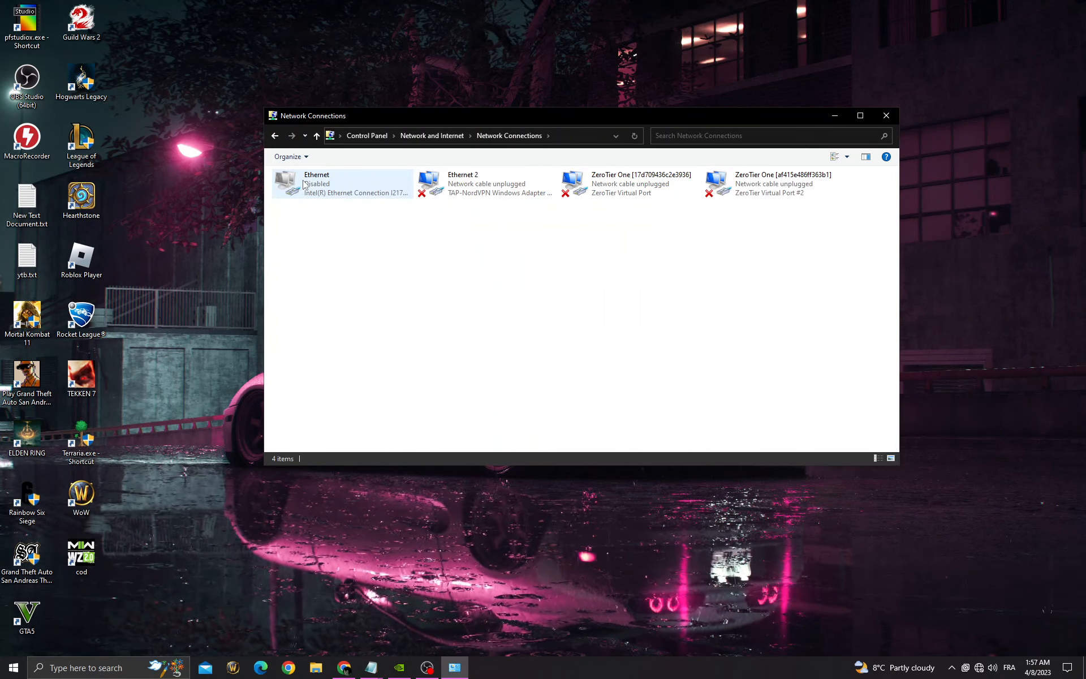
pyautogui.rightClick(315, 183)
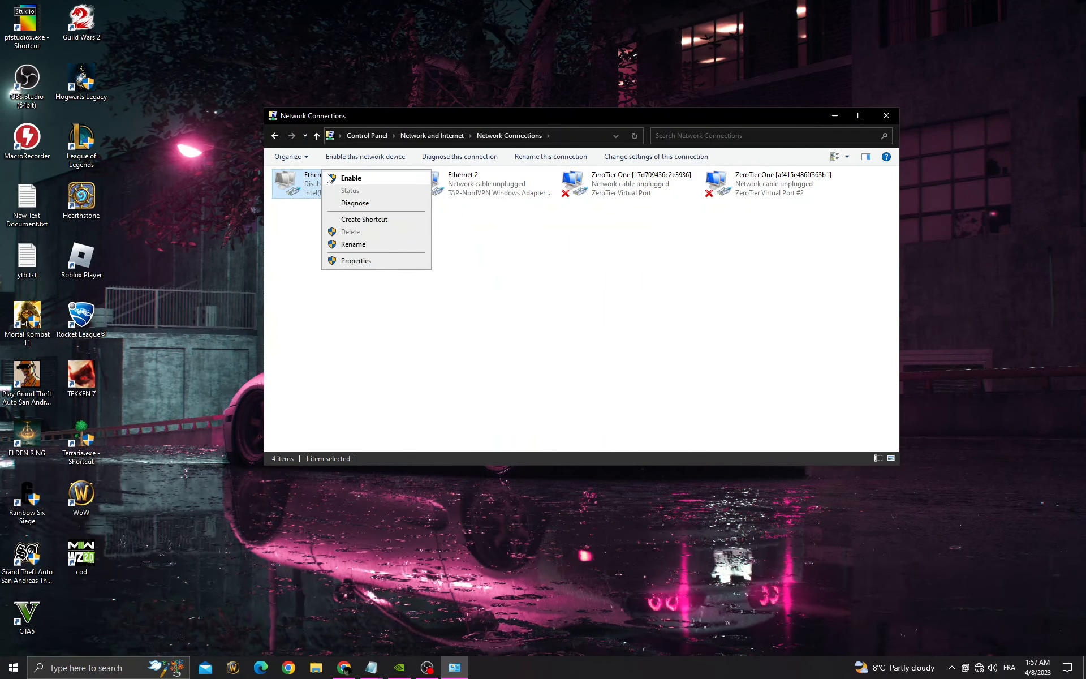
pyautogui.click(351, 179)
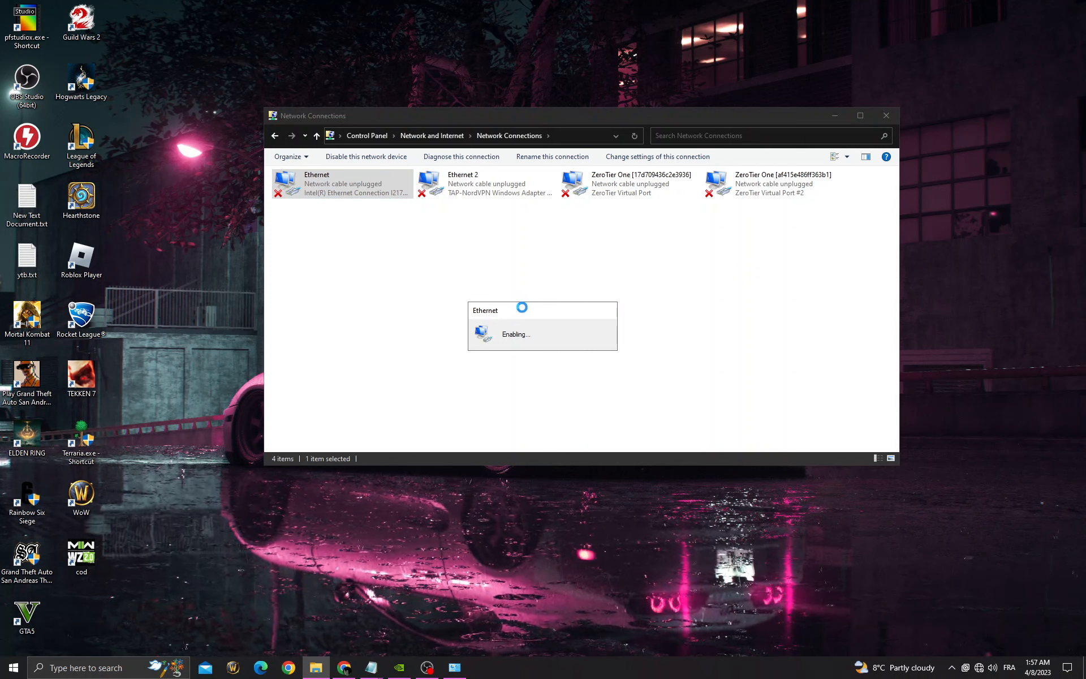